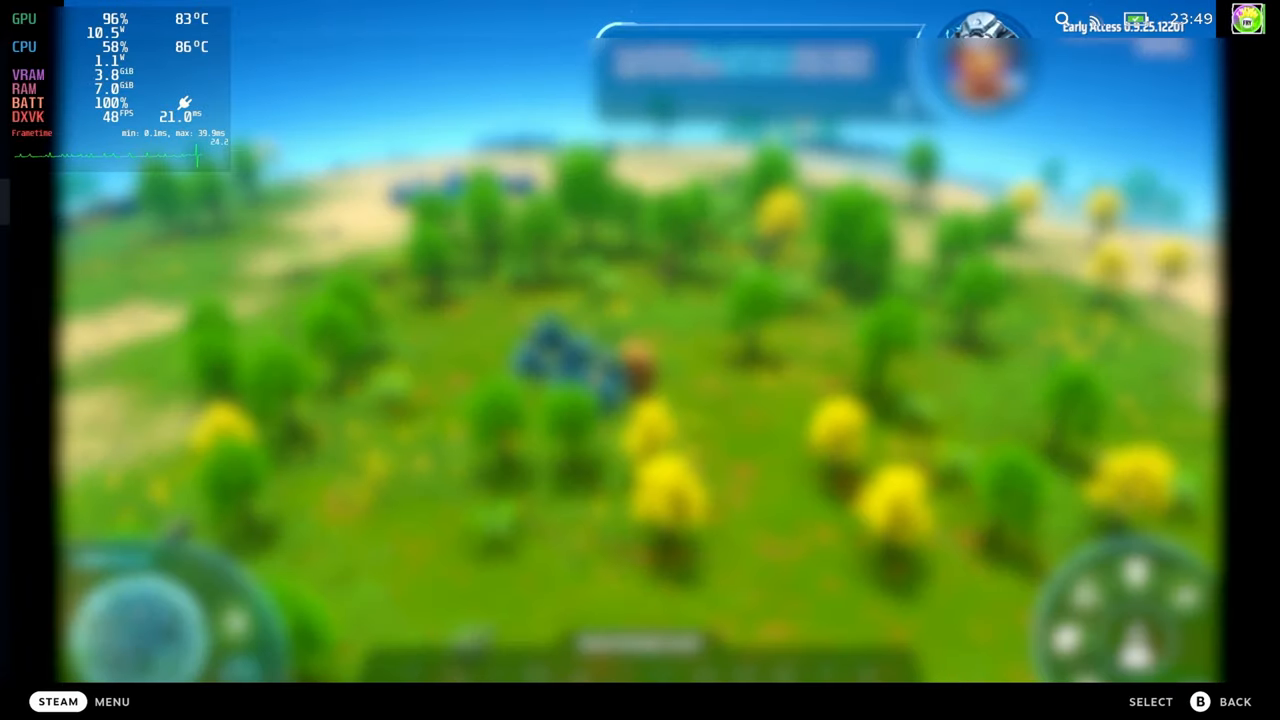
Browse the game's controller layout templates and pick the Keyboard (WASD) and Mouse template
{"action": "left_click", "coordinate": [56, 700]}
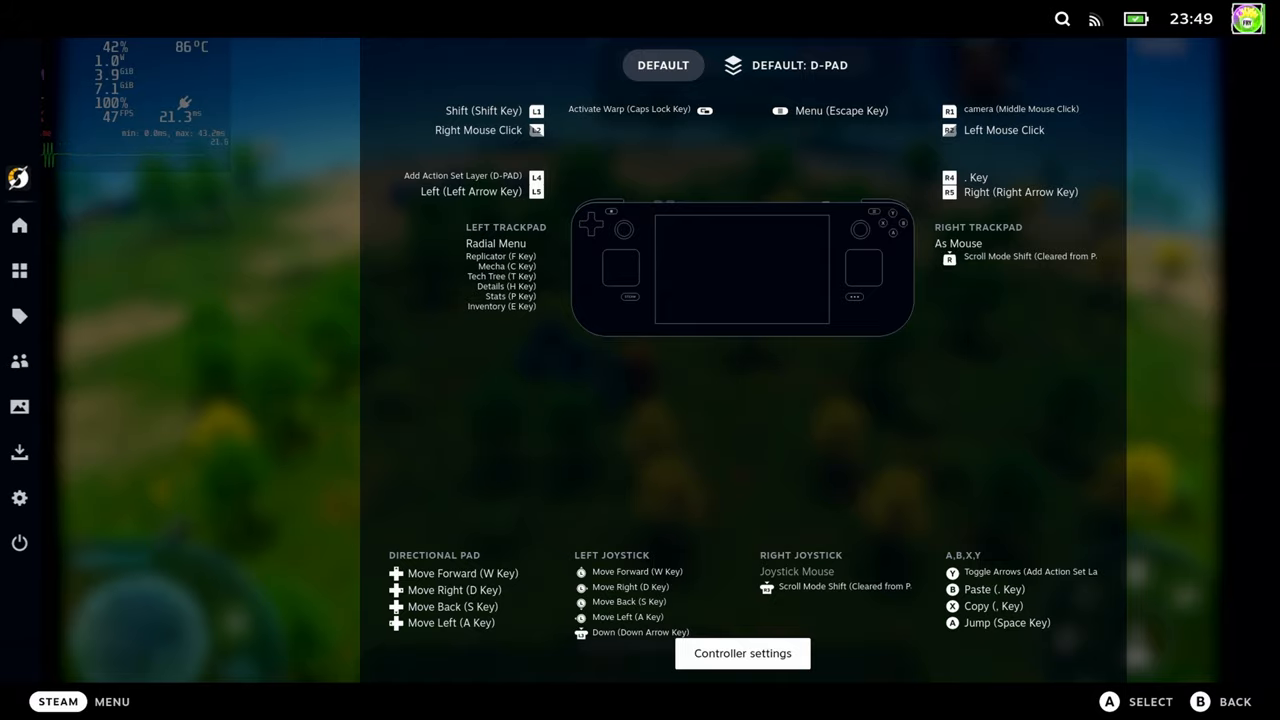
{"action": "left_click", "coordinate": [742, 652]}
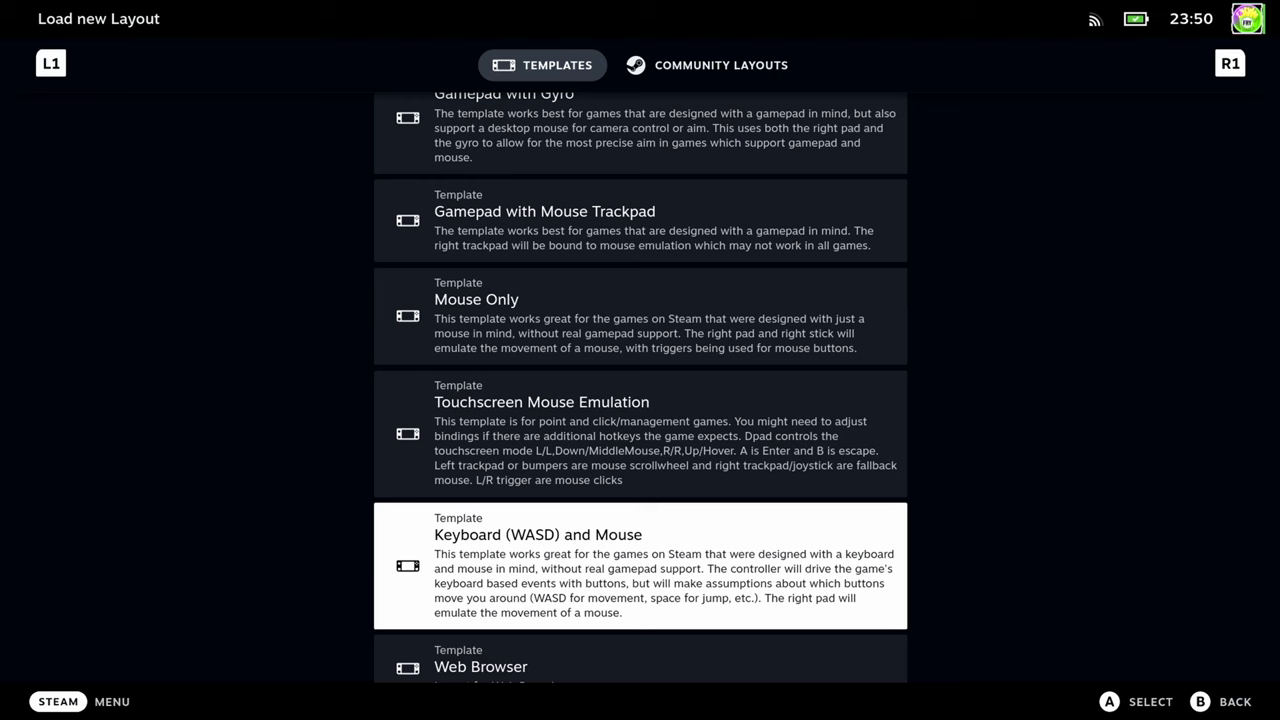
{"action": "scroll", "scroll_direction": "down", "scroll_amount": 3}
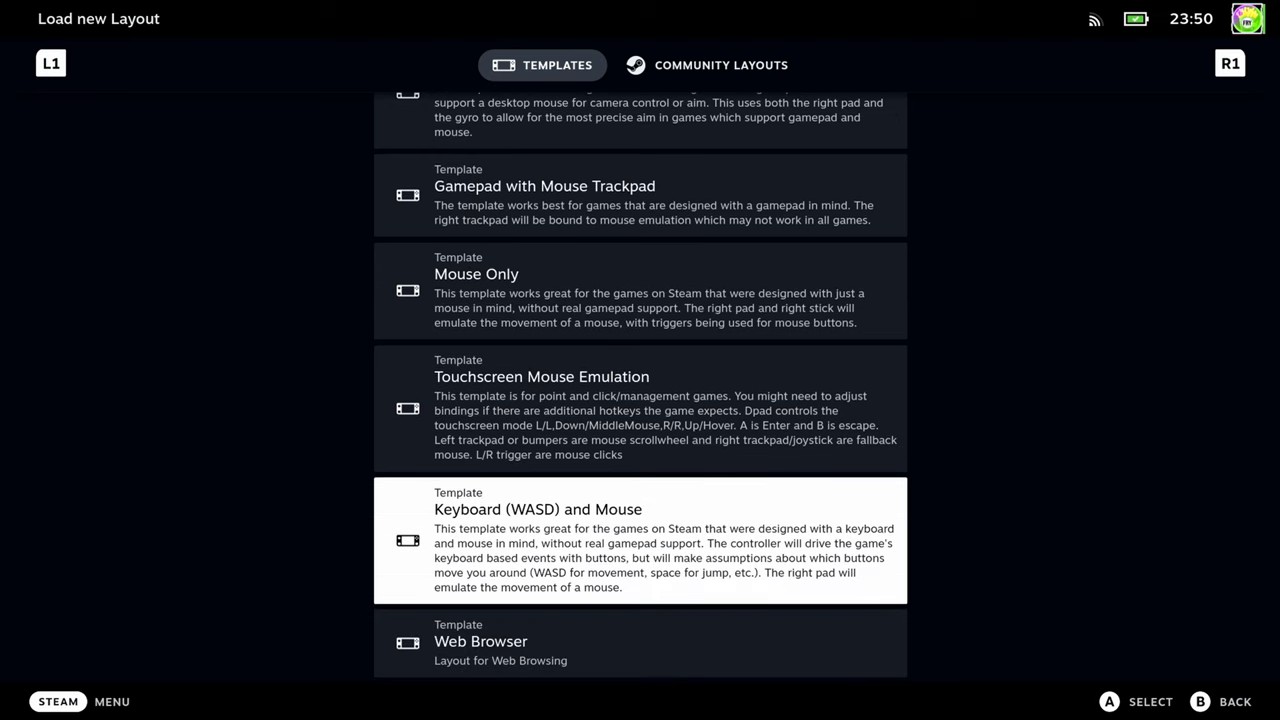
{"action": "left_click", "coordinate": [640, 540]}
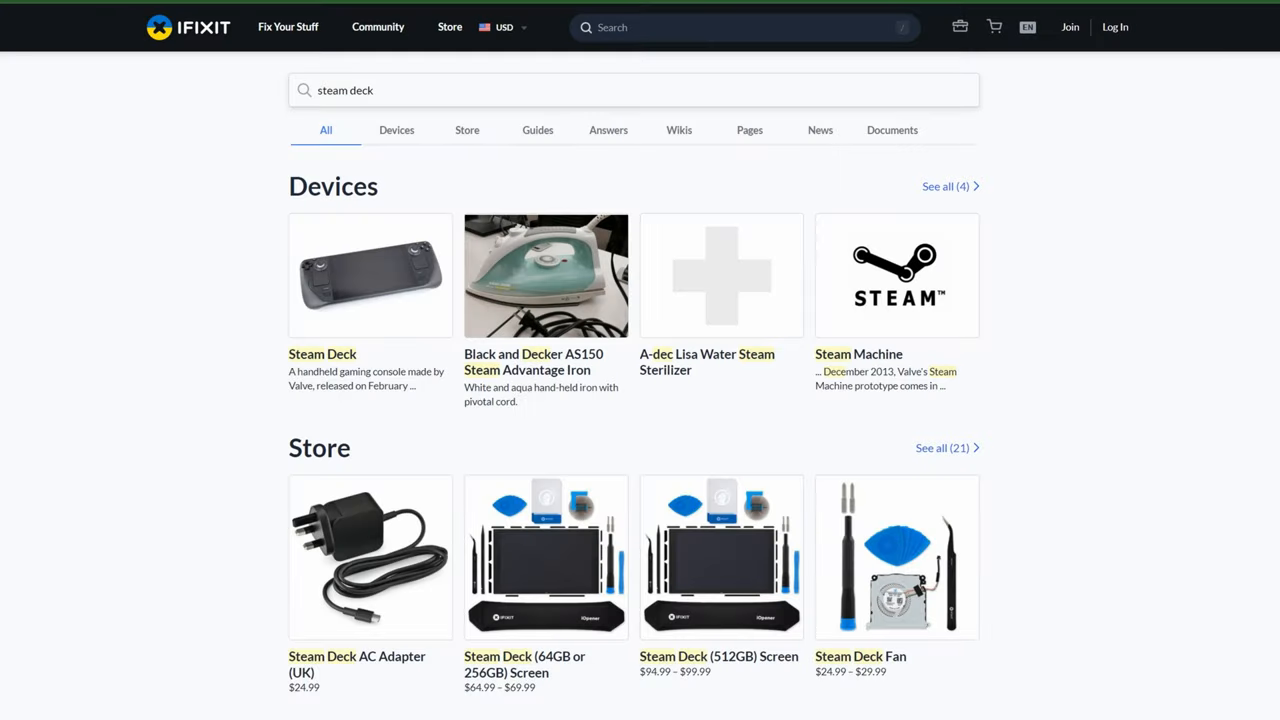
{"action": "mouse_move", "coordinate": [348, 356]}
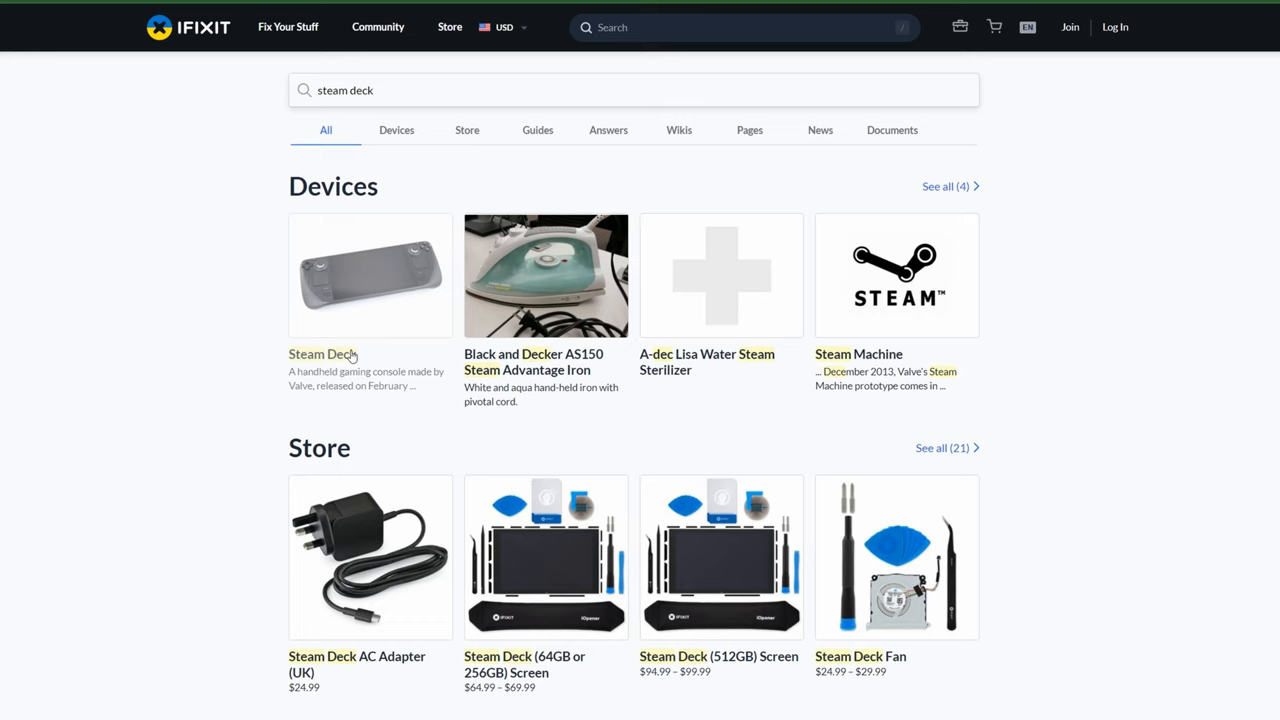
Reach the Steam Deck Screens parts page via the device page's Parts and Tools section
{"action": "left_click", "coordinate": [322, 354]}
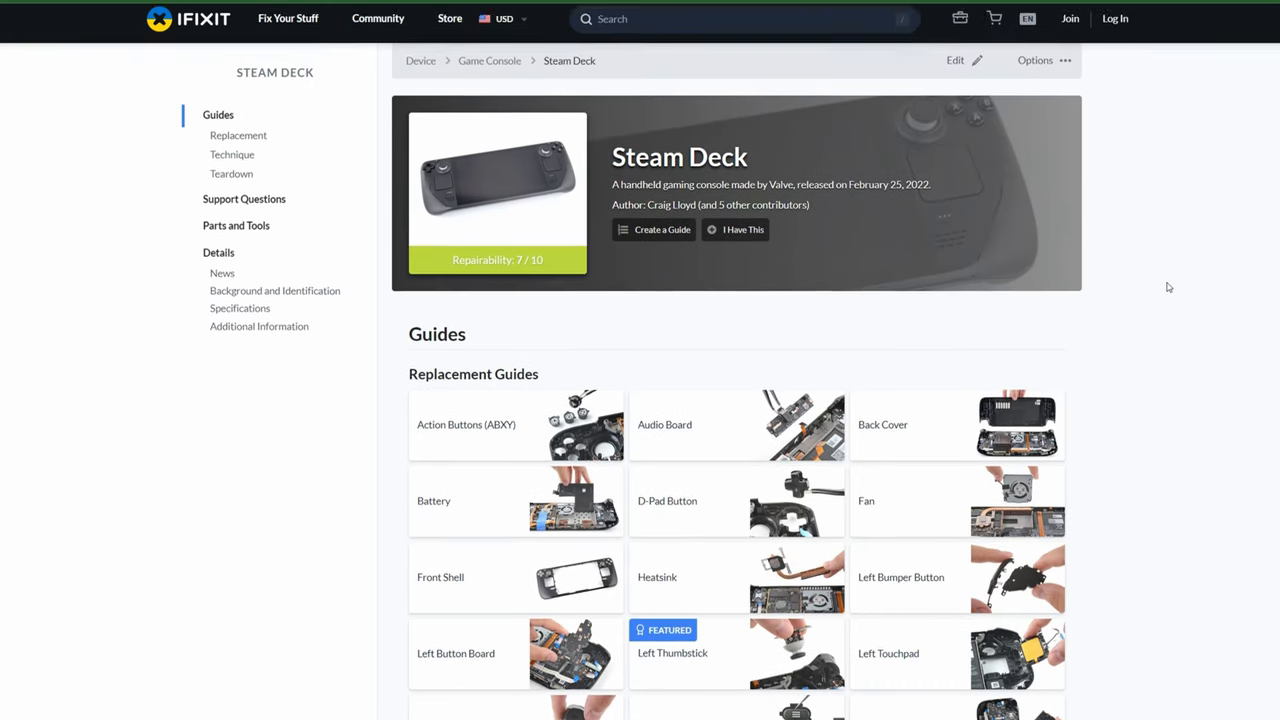
{"action": "scroll", "scroll_direction": "down", "scroll_amount": 3}
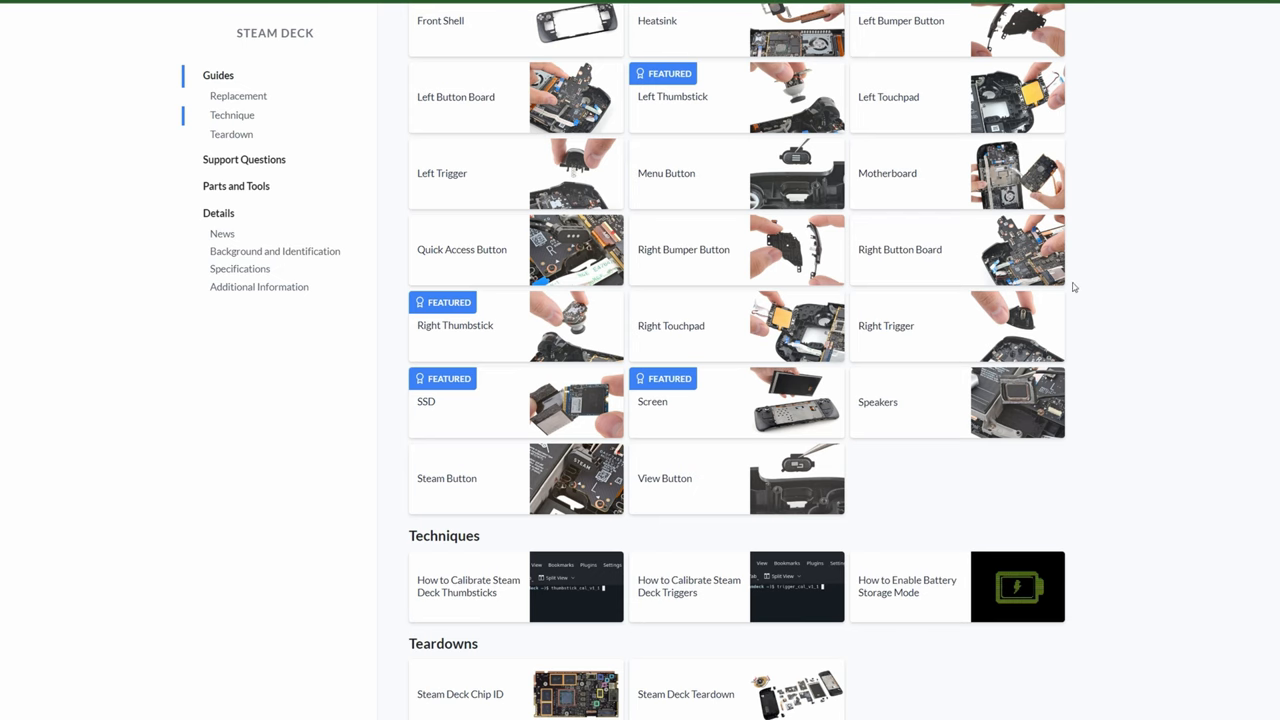
{"action": "left_click", "coordinate": [236, 186]}
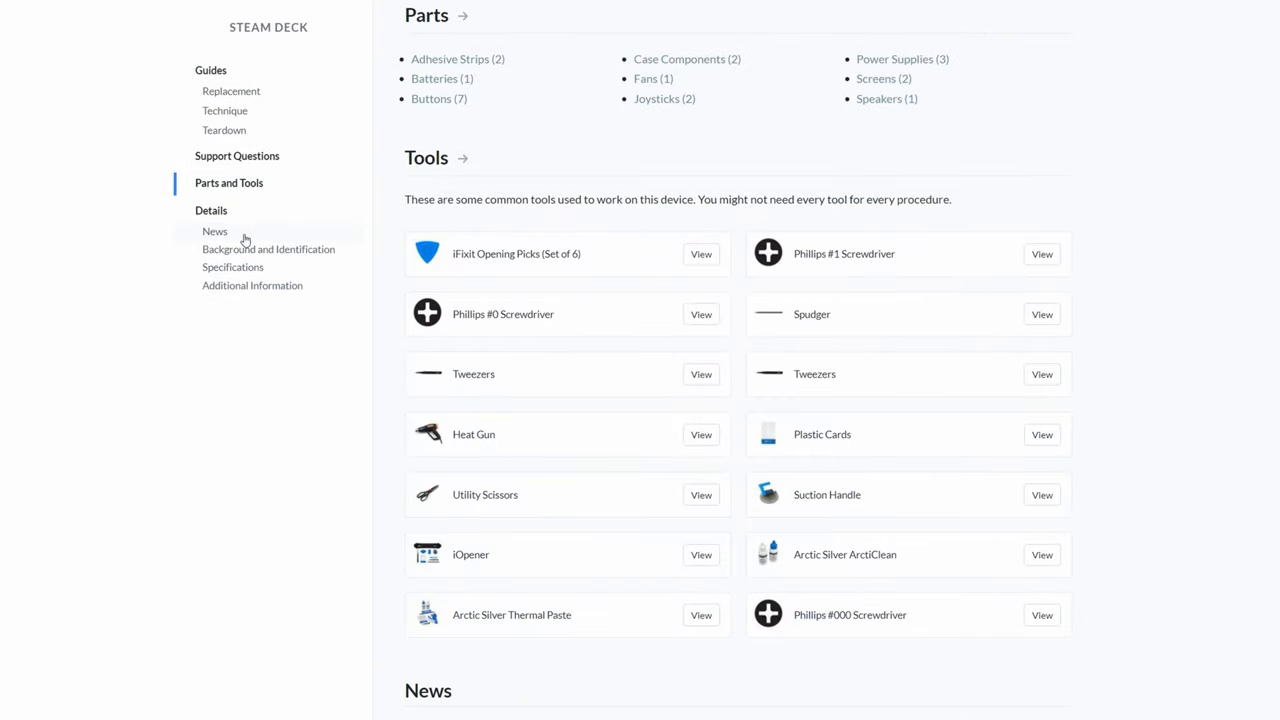
{"action": "left_click", "coordinate": [884, 78]}
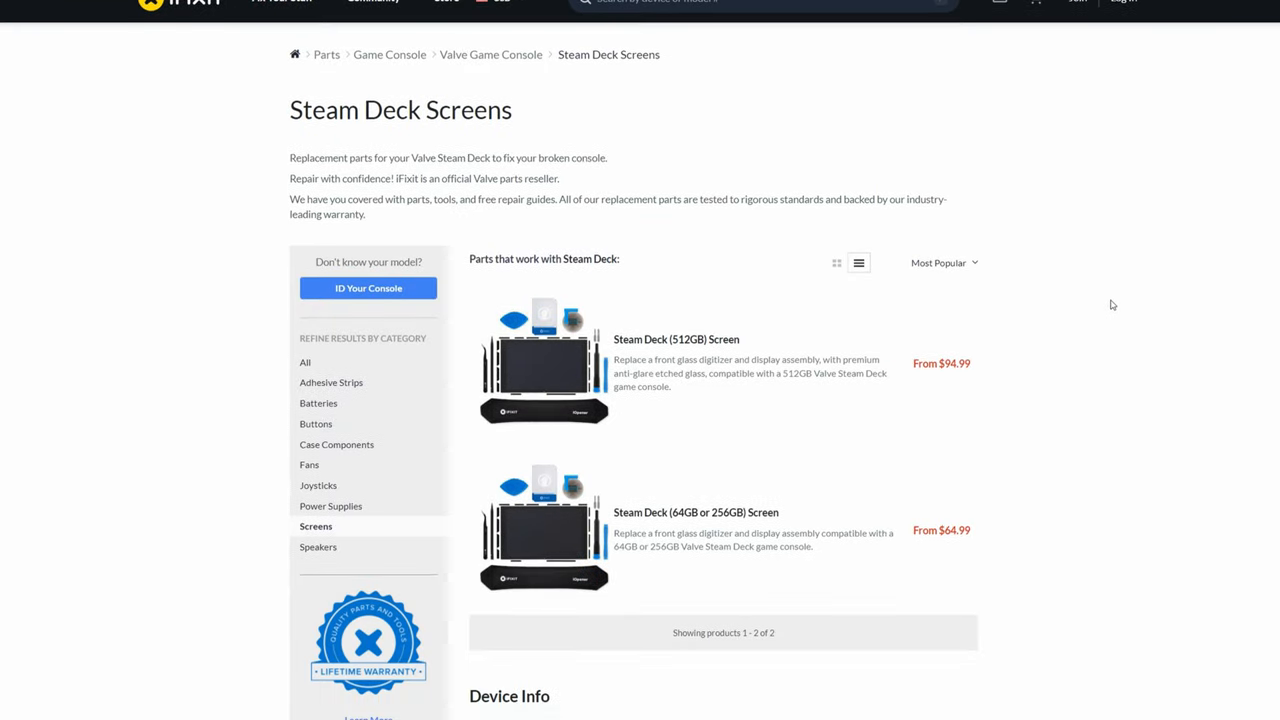